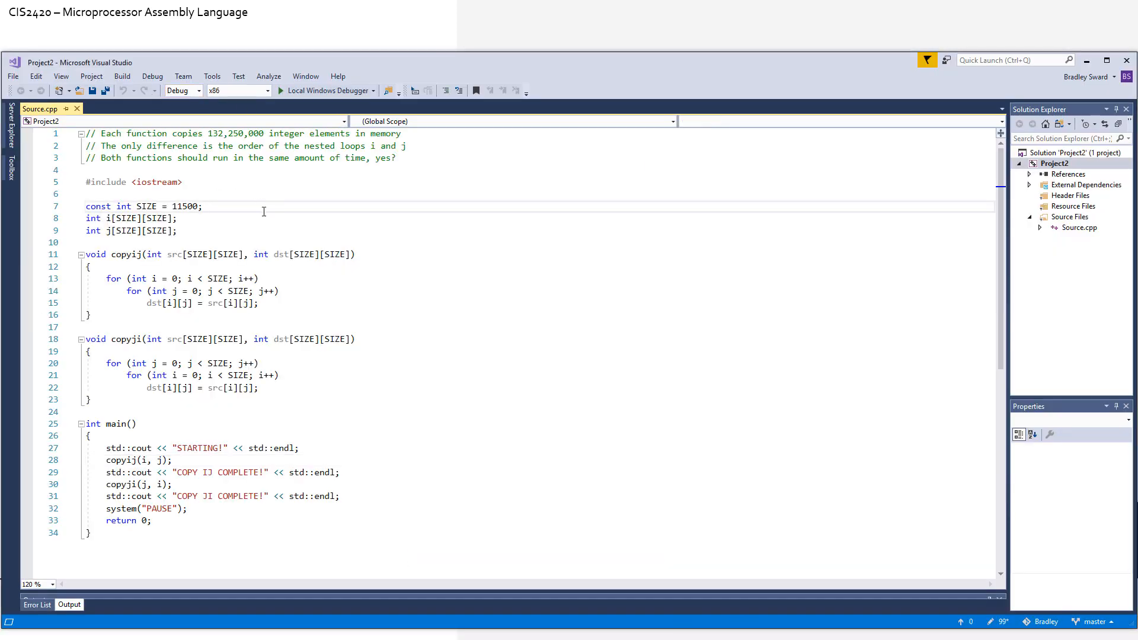
Advance the slideshow to slide 17, 'Know your role!', showing the course-213 curriculum diagram
click(280, 90)
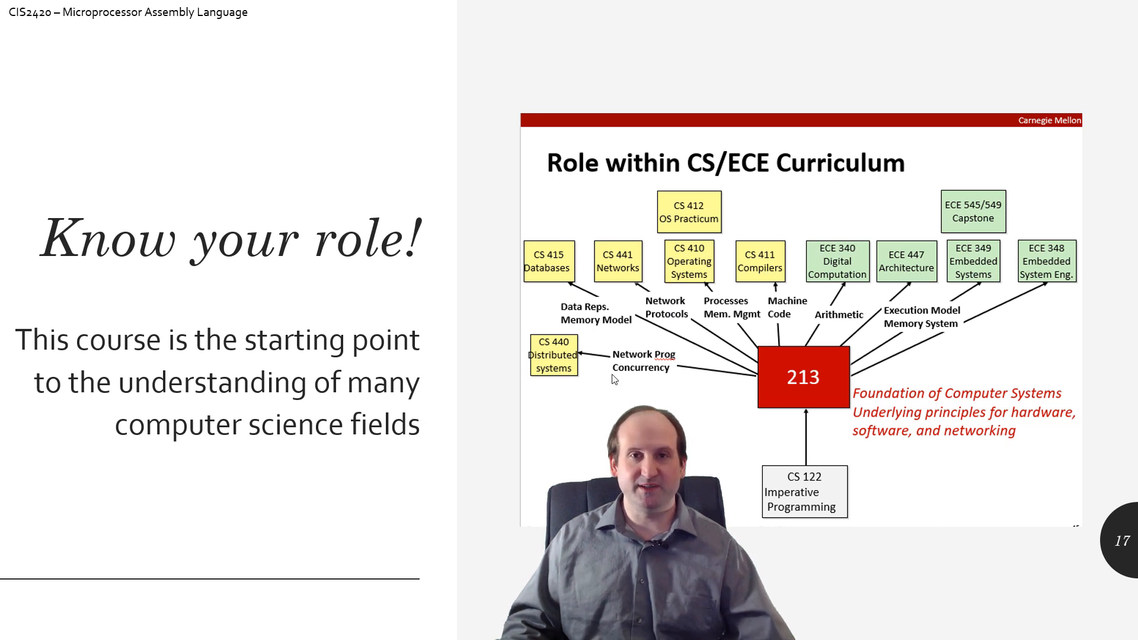
mouse_move(609, 376)
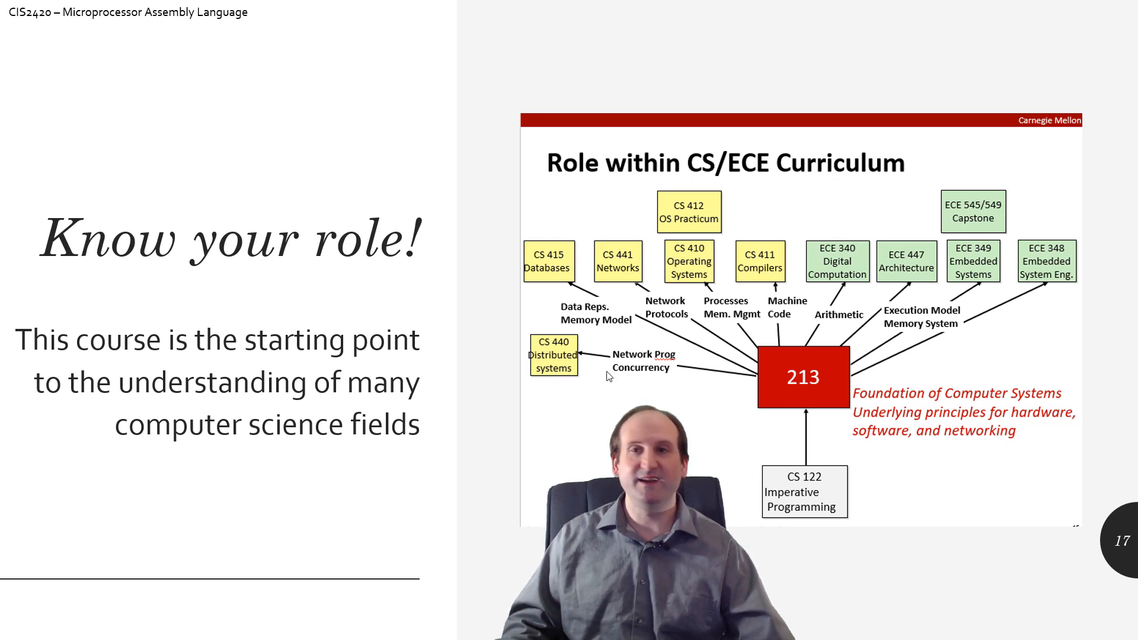